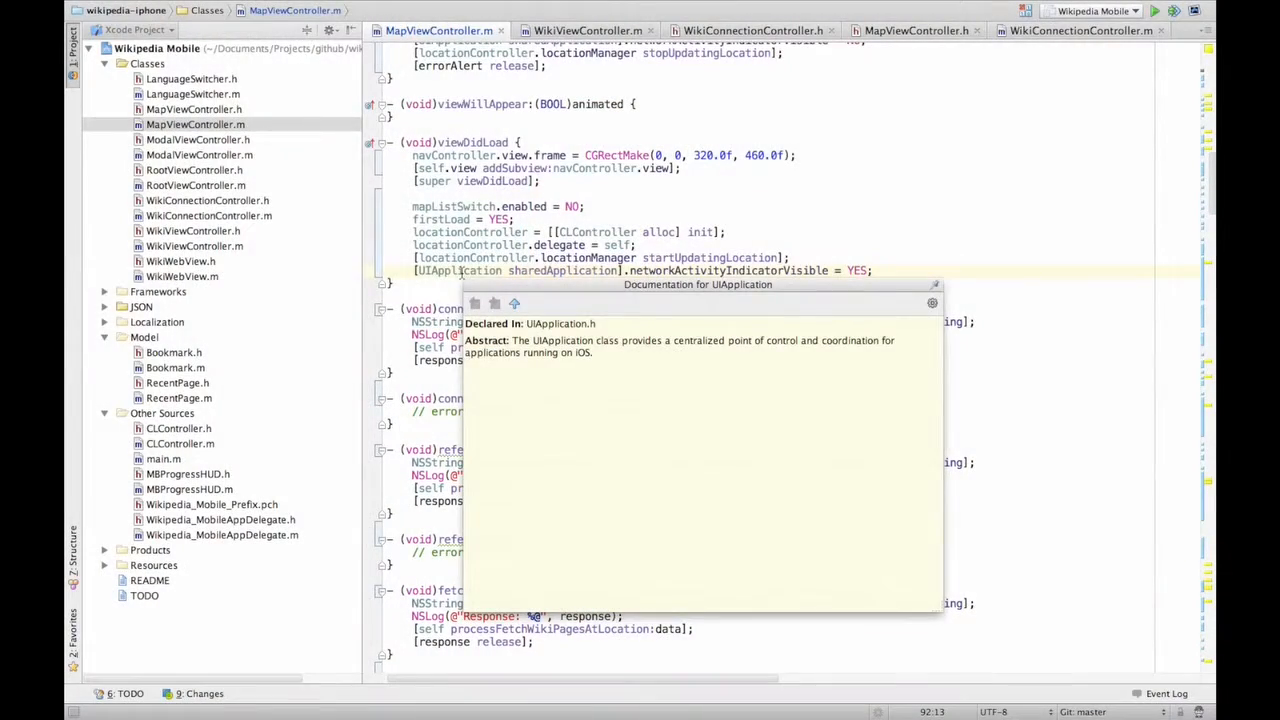
{"action": "mouse_move", "coordinate": [544, 332]}
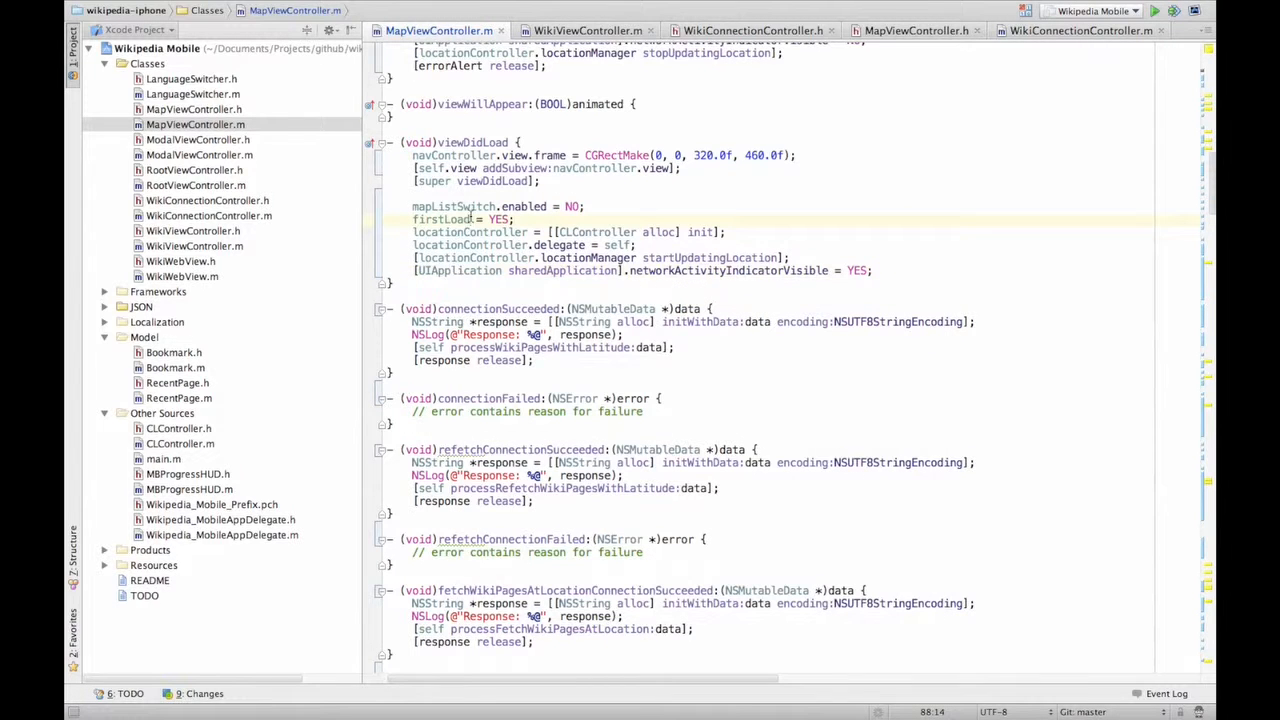
Dismiss the UIApplication documentation popup, leaving the MapViewController code visible
{"action": "left_click", "coordinate": [432, 218]}
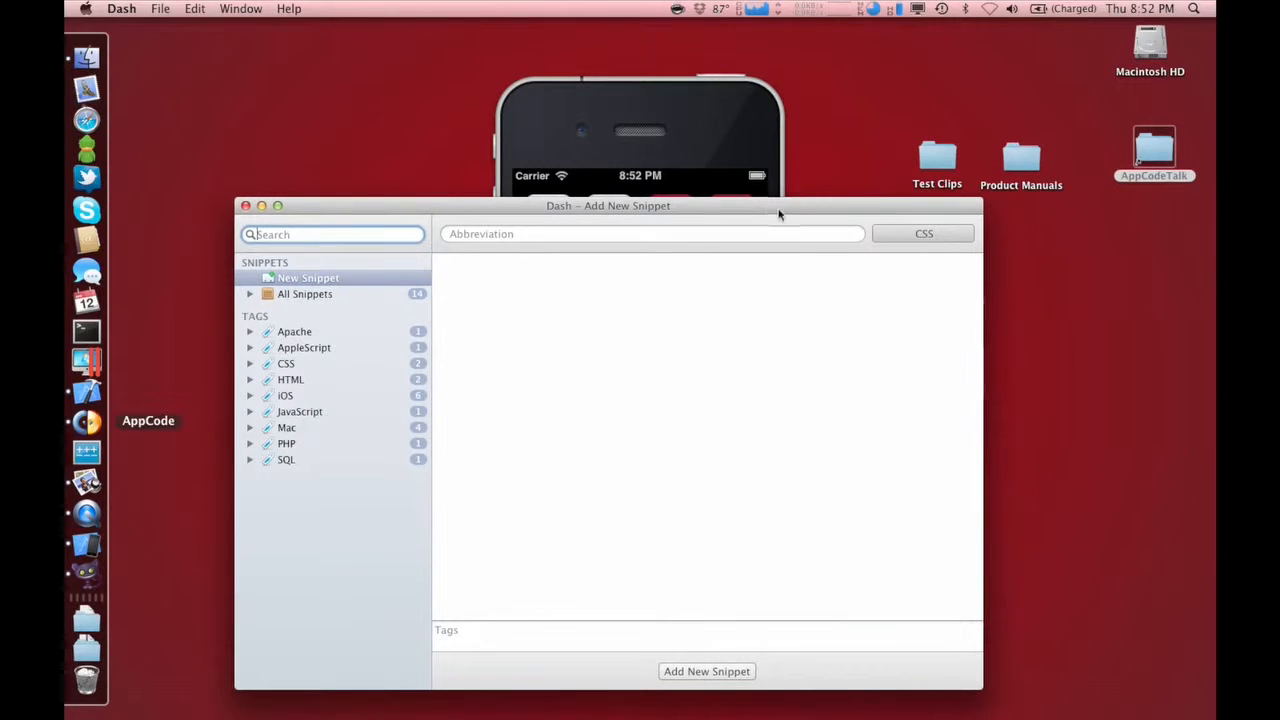
Enter 'UILabel' as the new snippet's abbreviation
{"action": "left_click", "coordinate": [652, 232]}
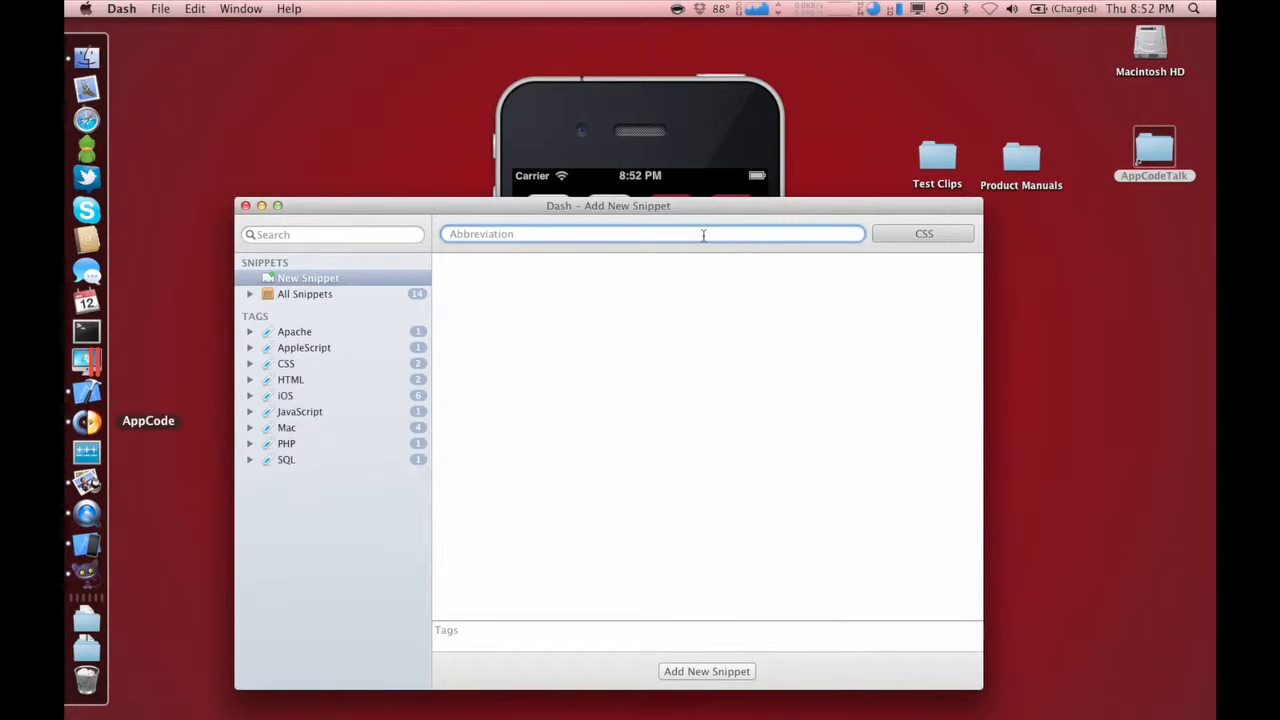
{"action": "type", "text": "UILabel"}
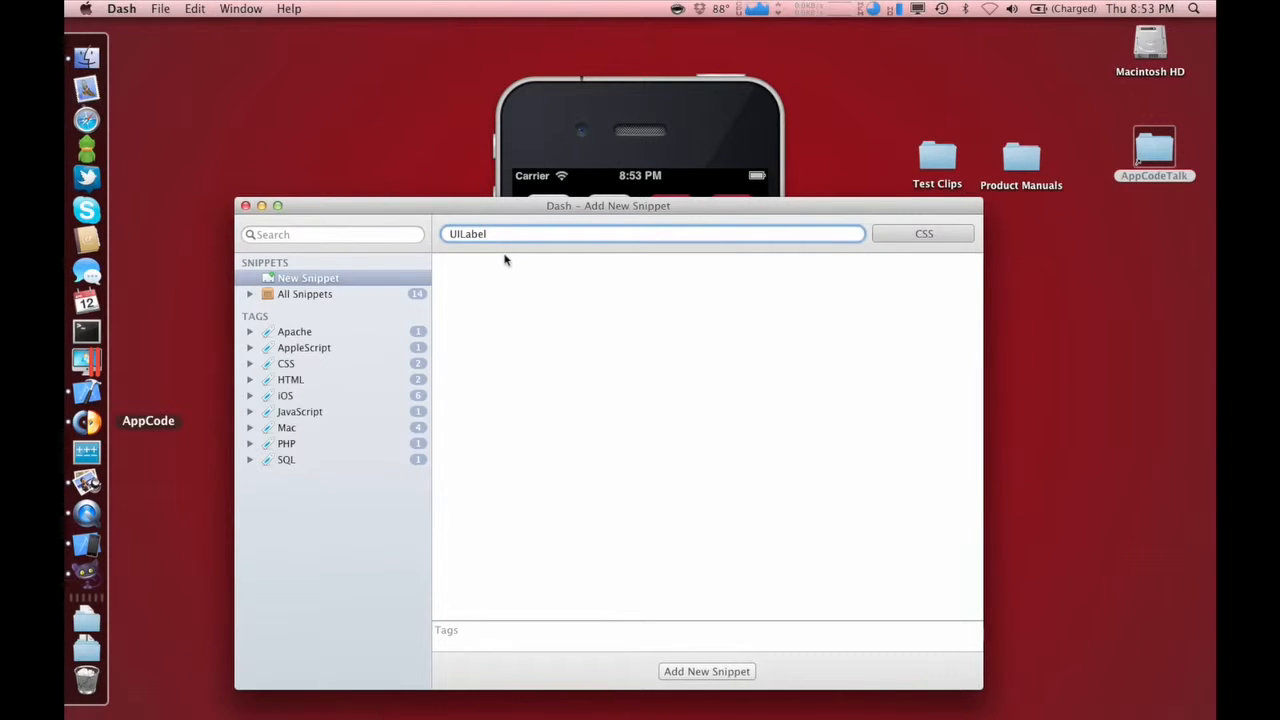
Search 'UIL' to show the UILabel Class Reference, then close the documentation window
{"action": "left_click", "coordinate": [330, 234]}
{"action": "type", "text": "UIL"}
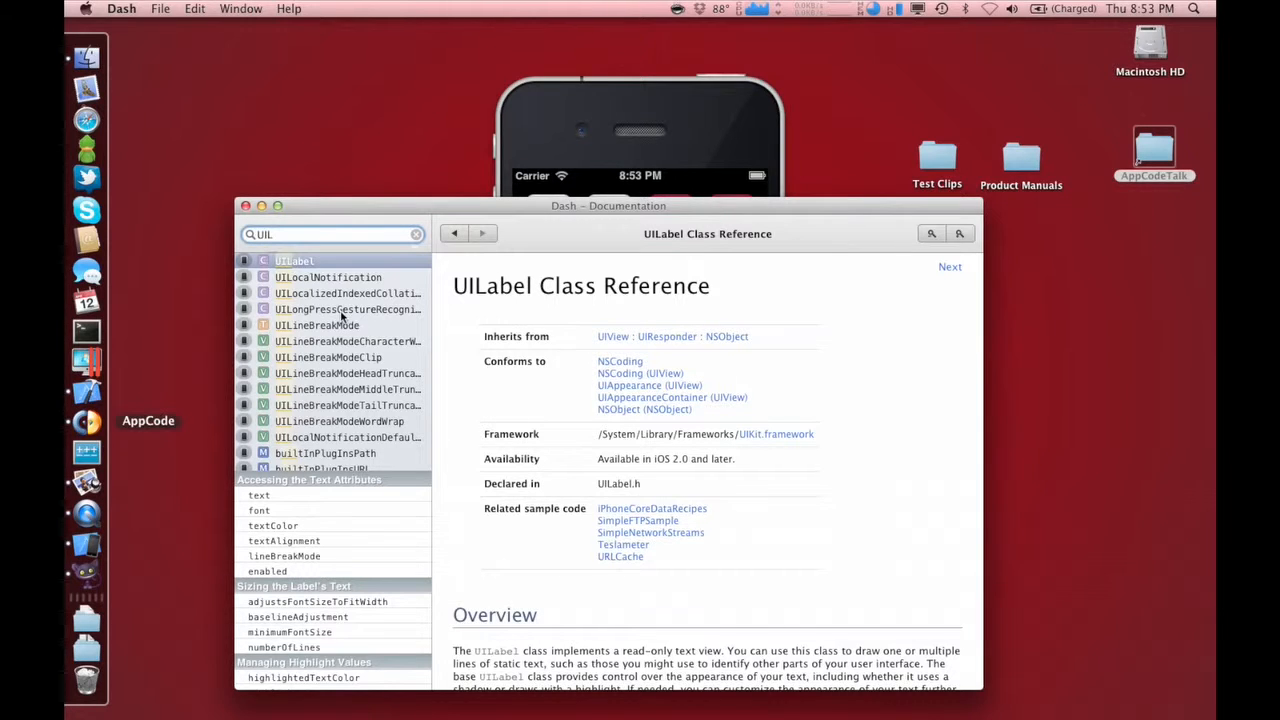
{"action": "mouse_move", "coordinate": [348, 308]}
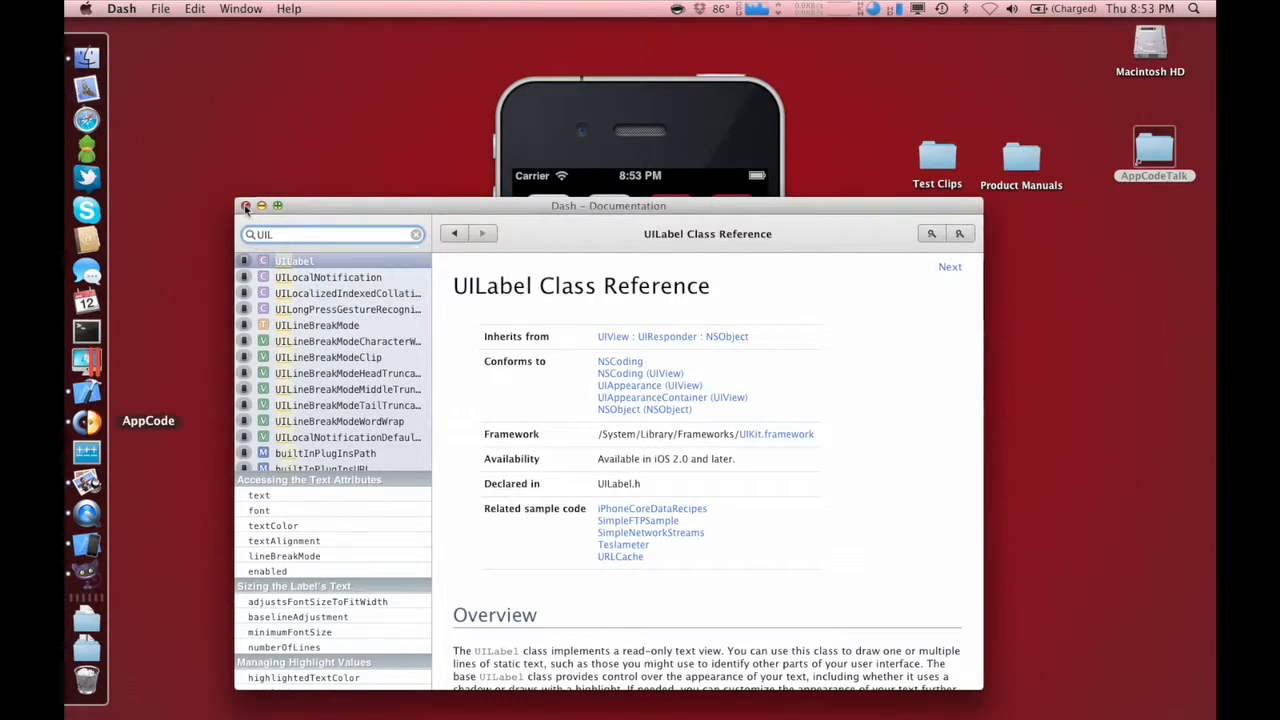
{"action": "left_click", "coordinate": [246, 204]}
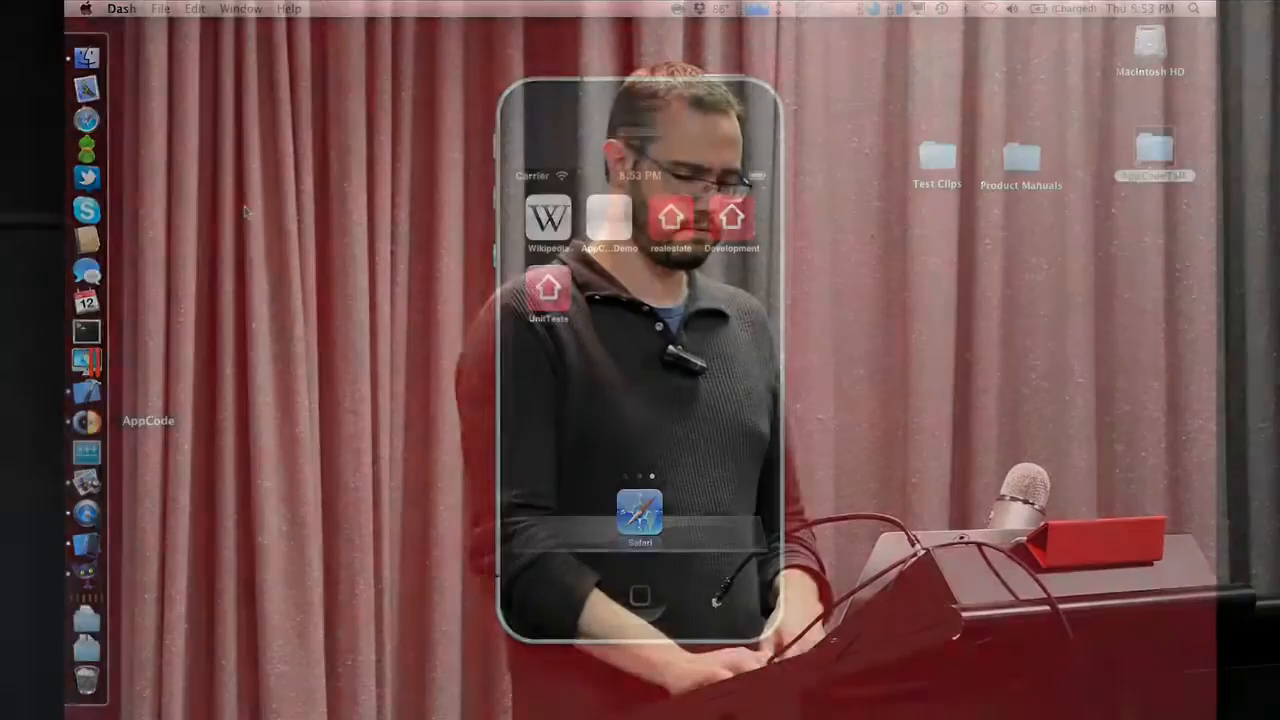